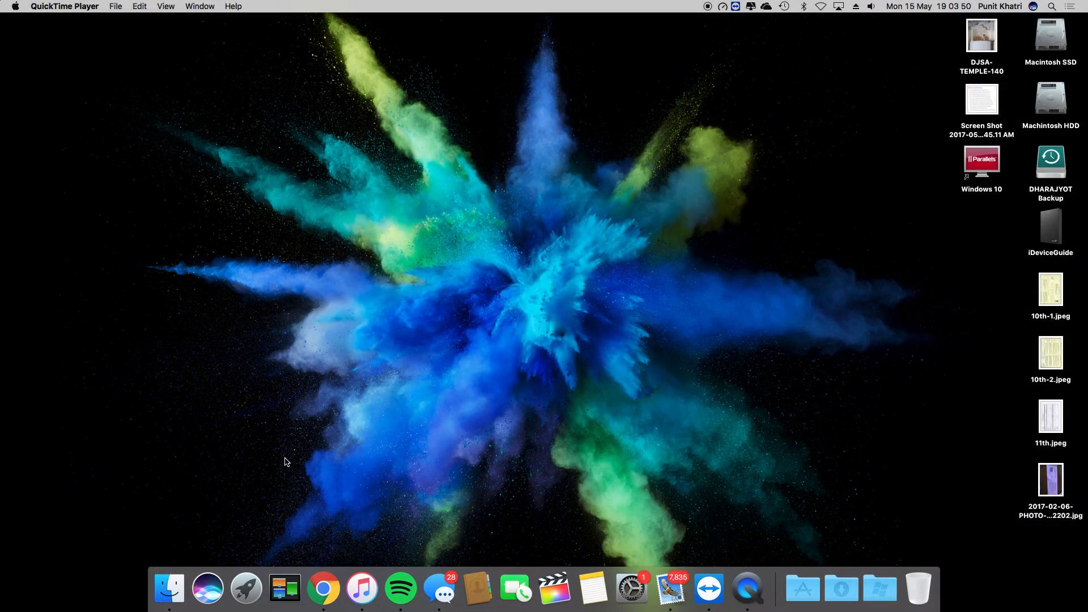
pyautogui.moveTo(507, 366)
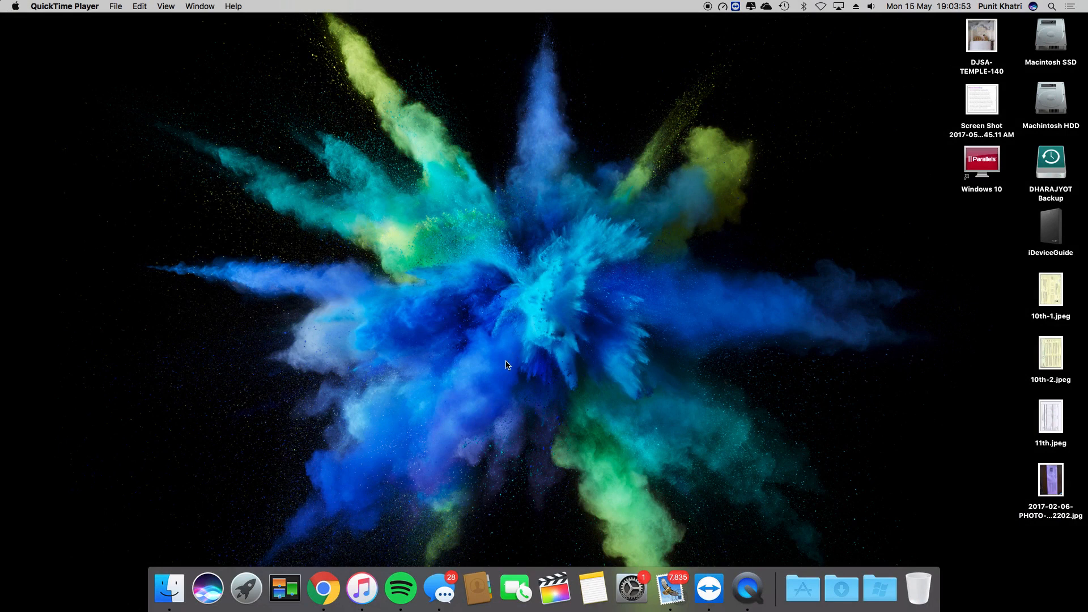
pyautogui.moveTo(497, 387)
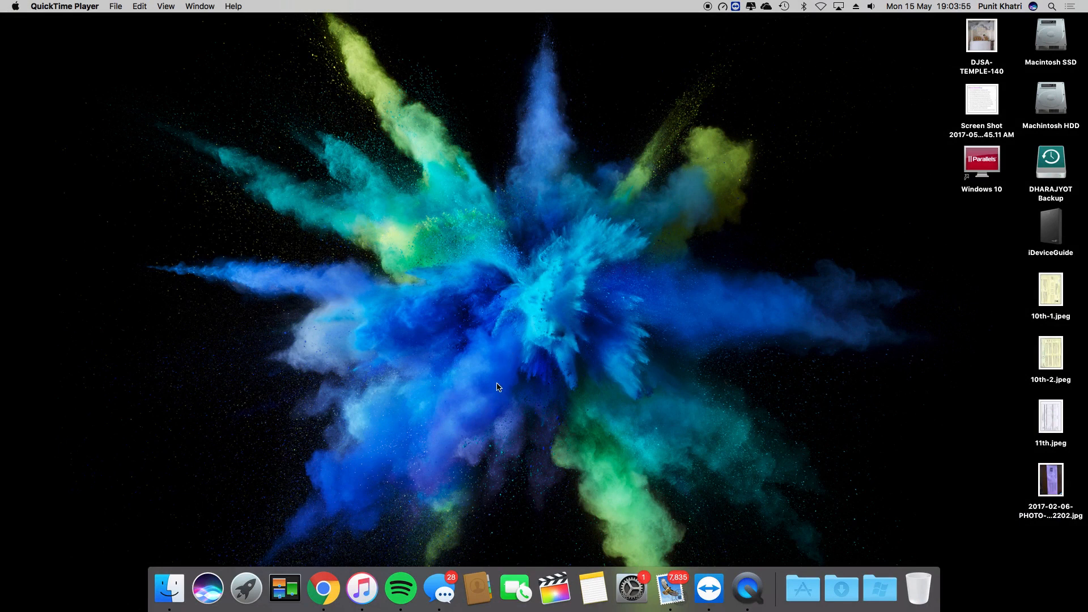
pyautogui.moveTo(498, 394)
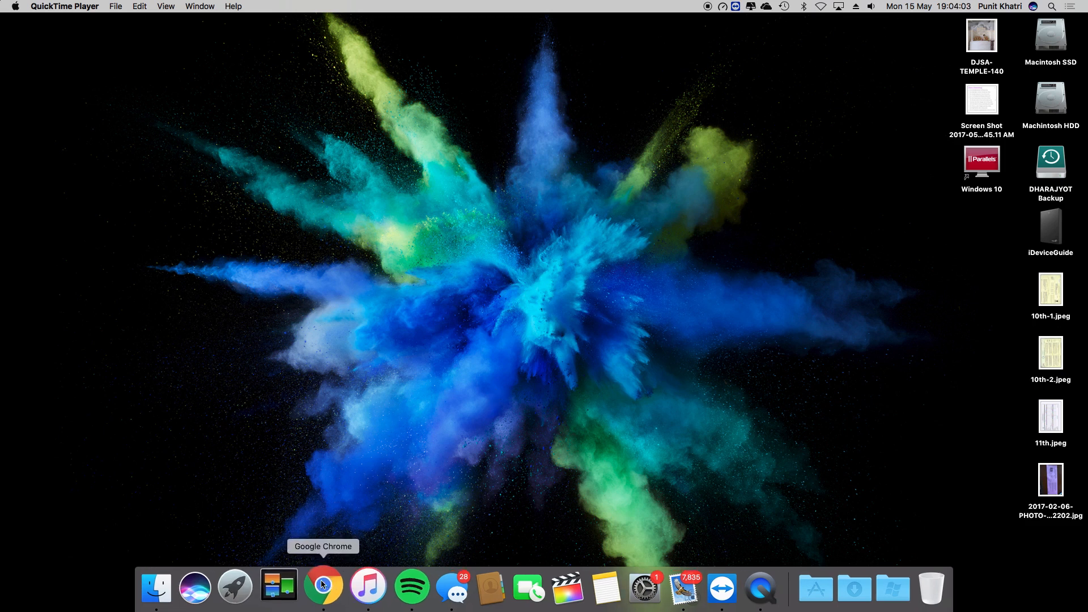
# Launch Chrome from the Dock and bring the YouTube window back to the front.
pyautogui.click(324, 586)
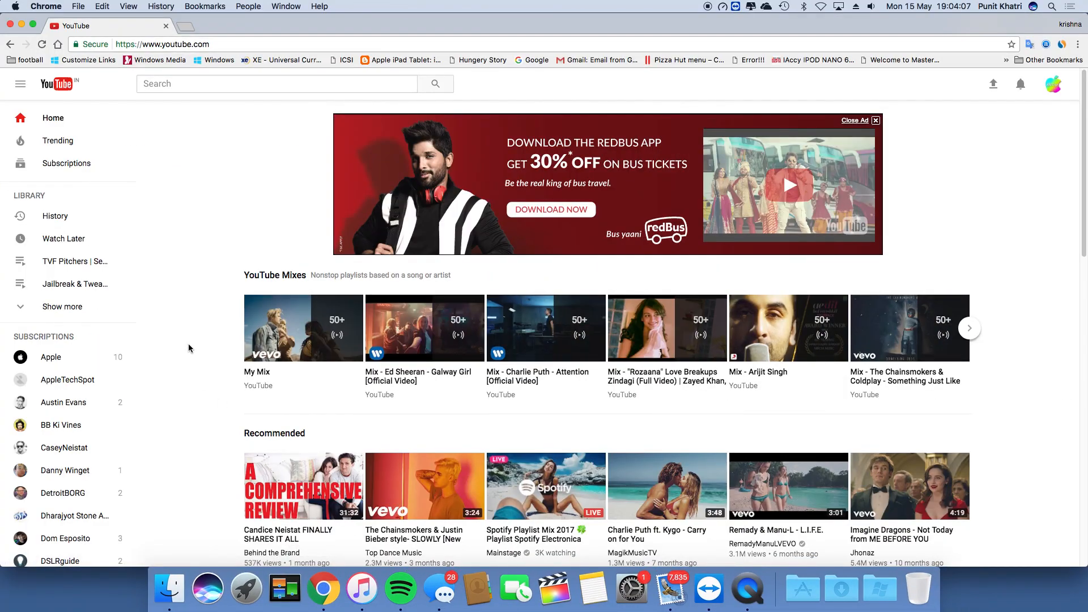
pyautogui.moveTo(155, 147)
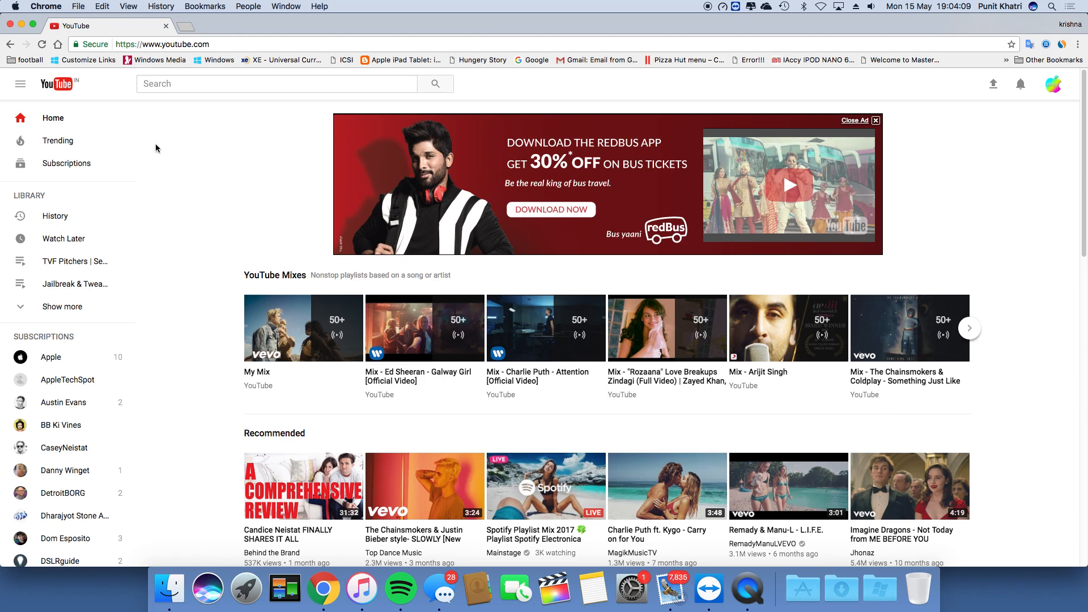
pyautogui.moveTo(226, 233)
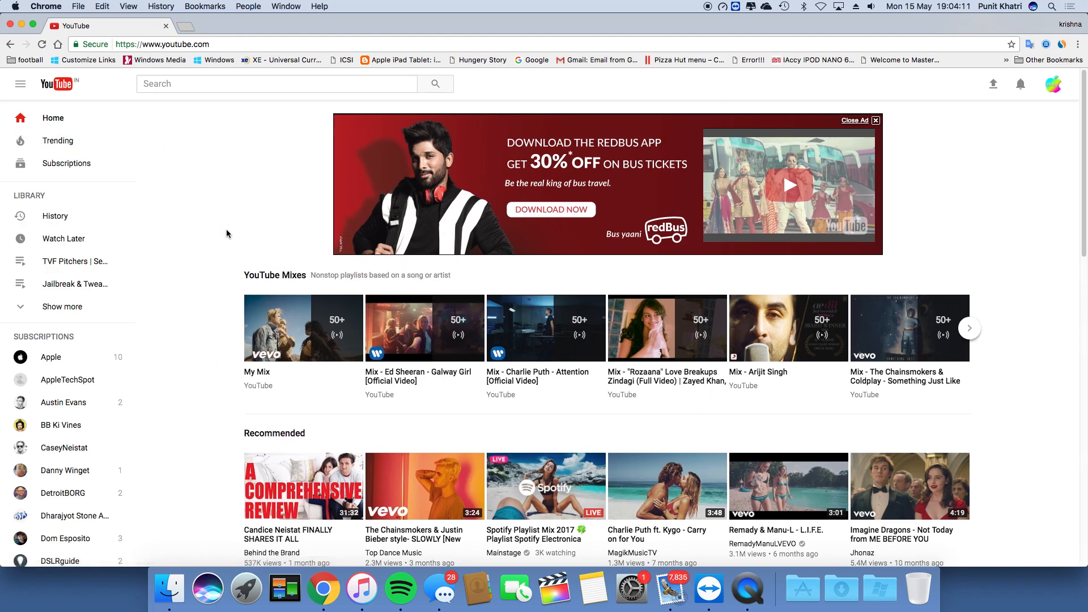
pyautogui.moveTo(216, 228)
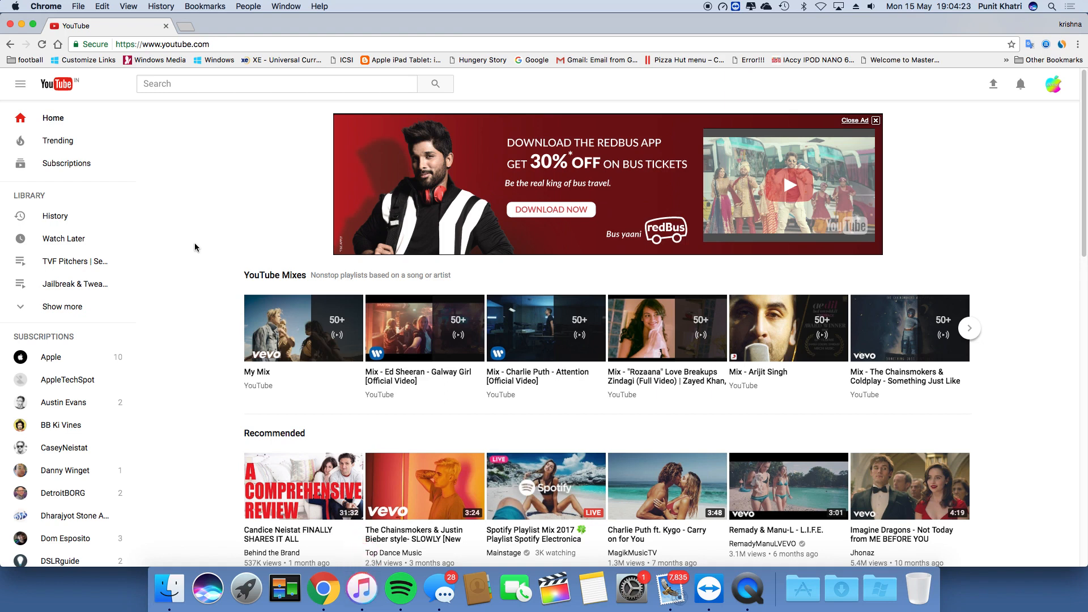
pyautogui.moveTo(199, 317)
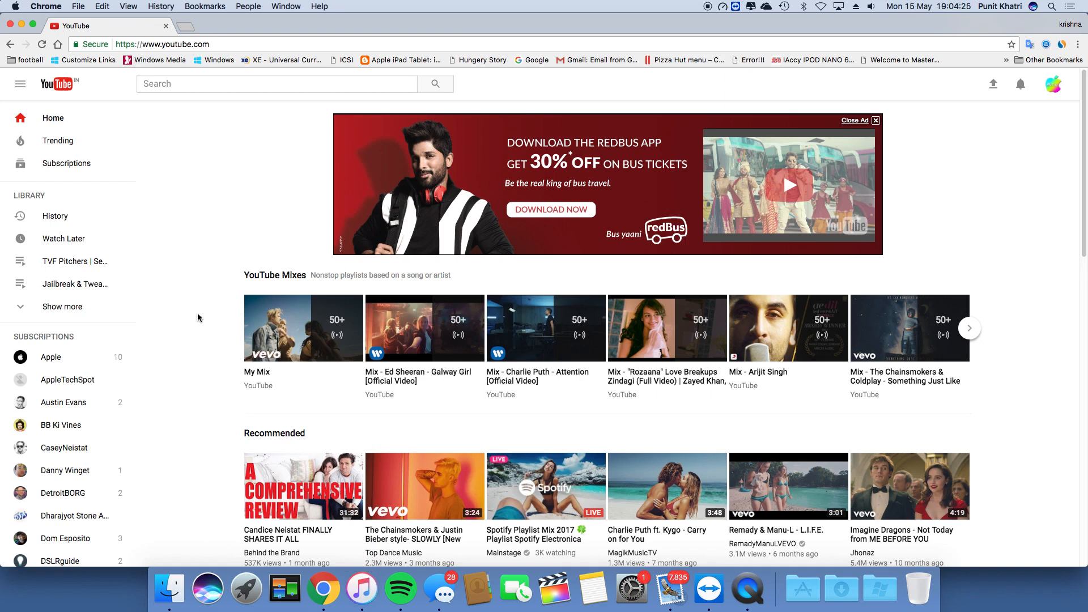
pyautogui.moveTo(195, 329)
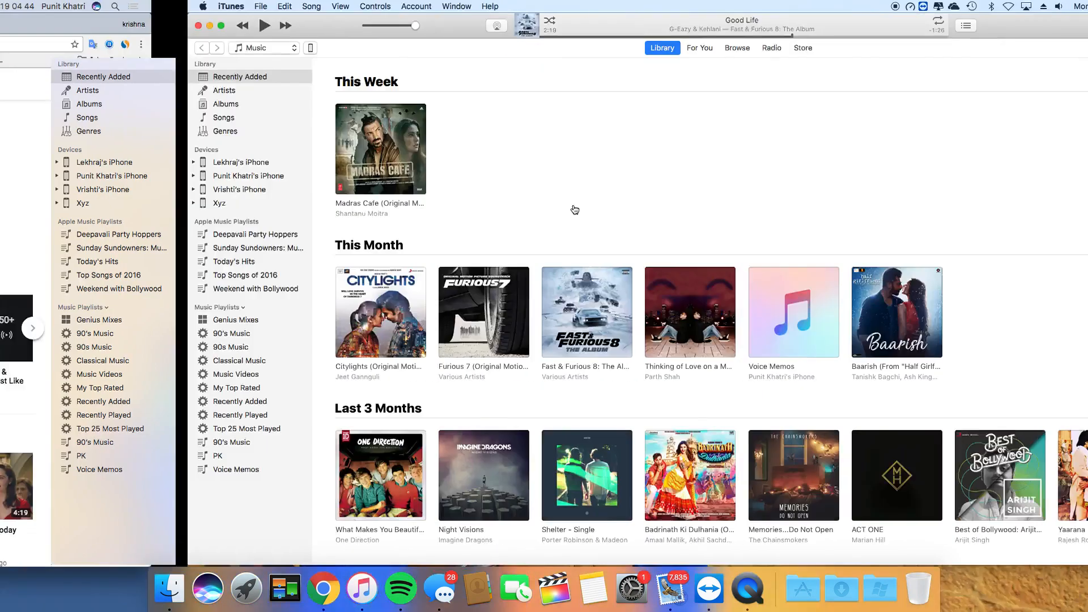
pyautogui.click(323, 589)
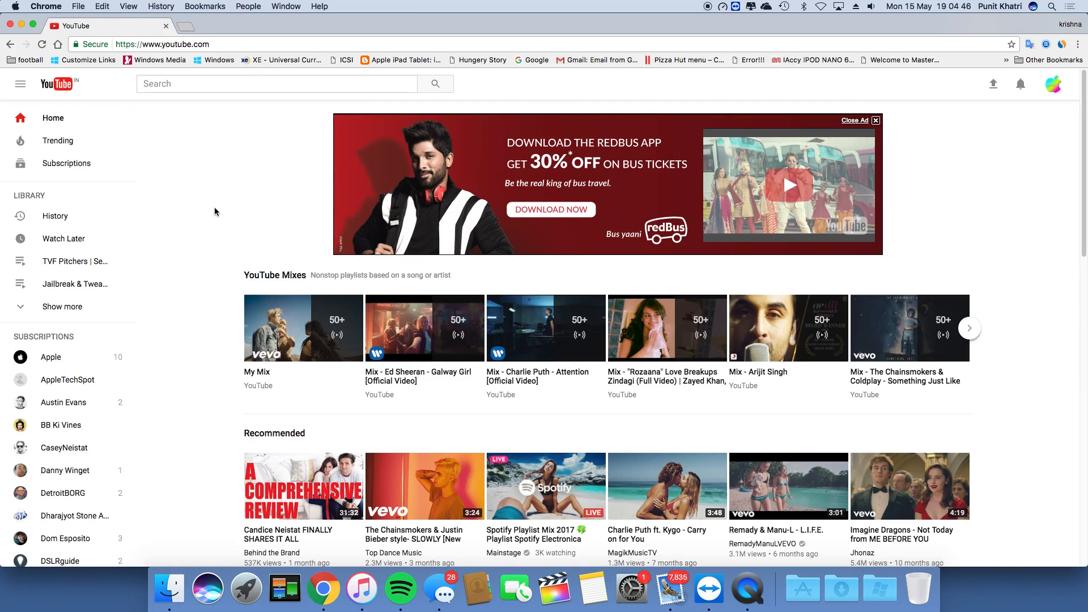
pyautogui.moveTo(182, 60)
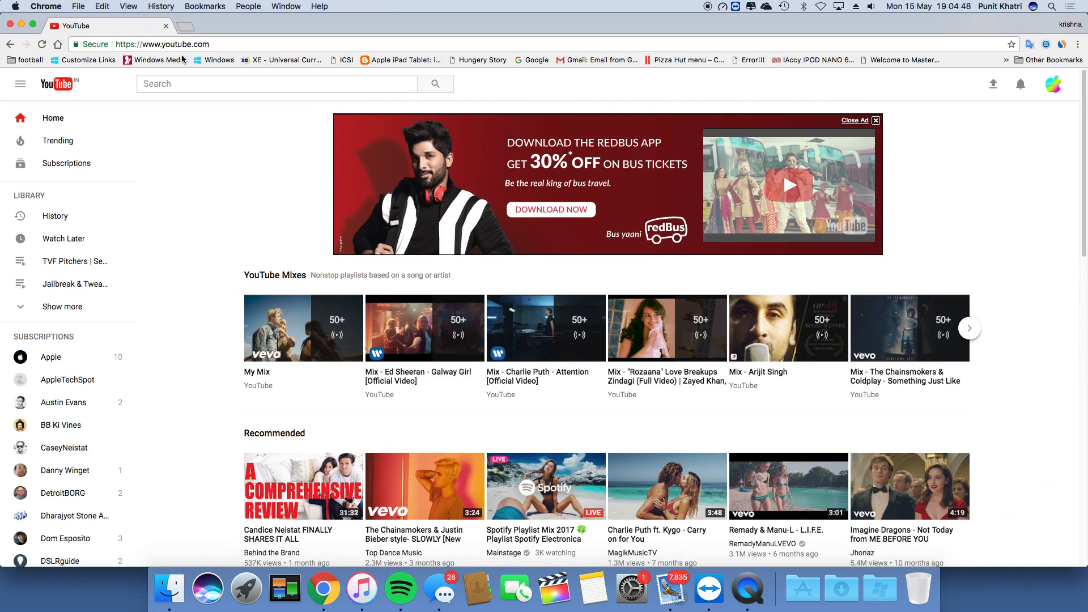
pyautogui.moveTo(247, 171)
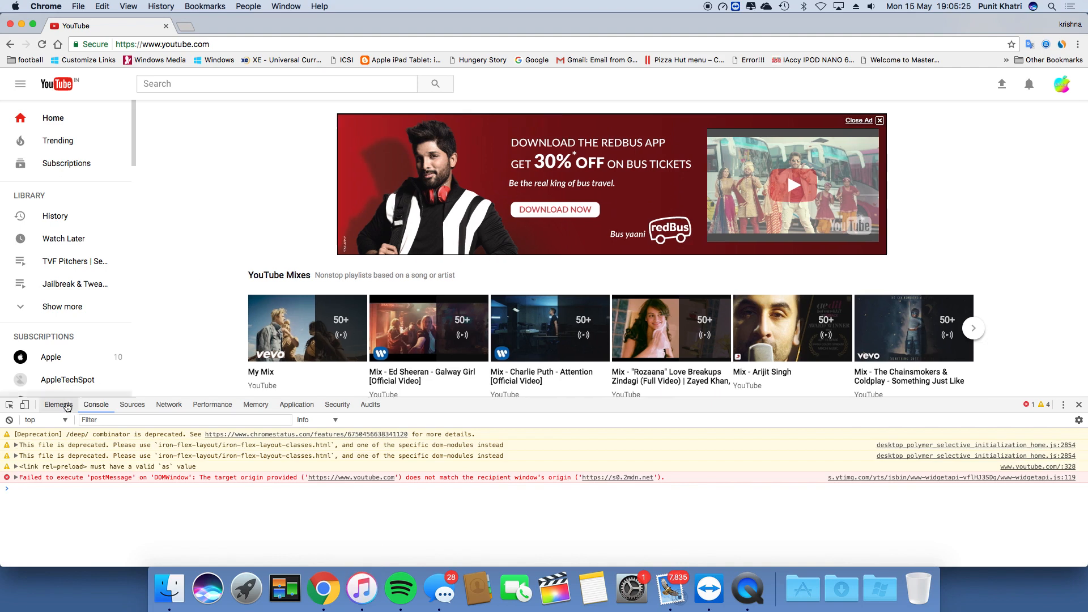
# Run document.cookie="VISITOR_INFO1_LIVE=fPQ4jCL6EiE; path=/" in the DevTools Console.
pyautogui.click(58, 403)
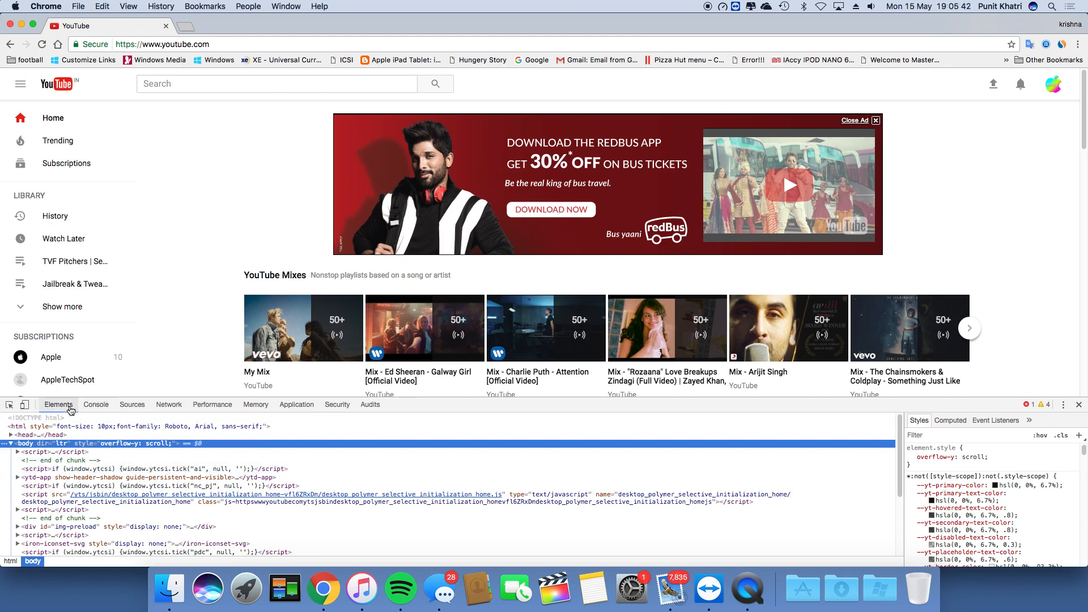
pyautogui.click(95, 405)
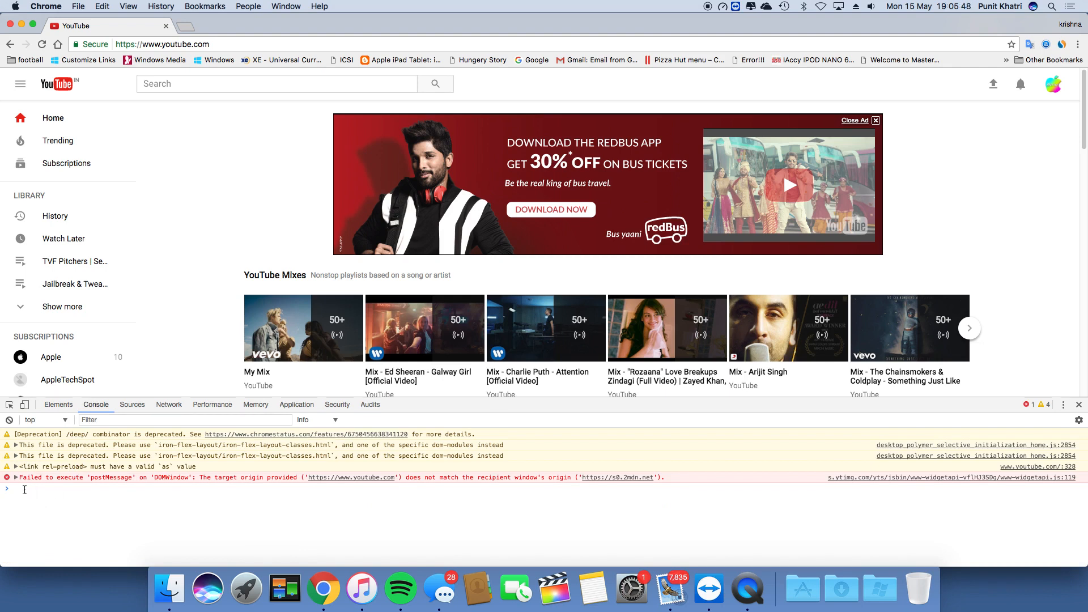
pyautogui.write('document.cookie="VISITOR_INFO1_LIVE=fPQ4jCL6EiE; path=/"')
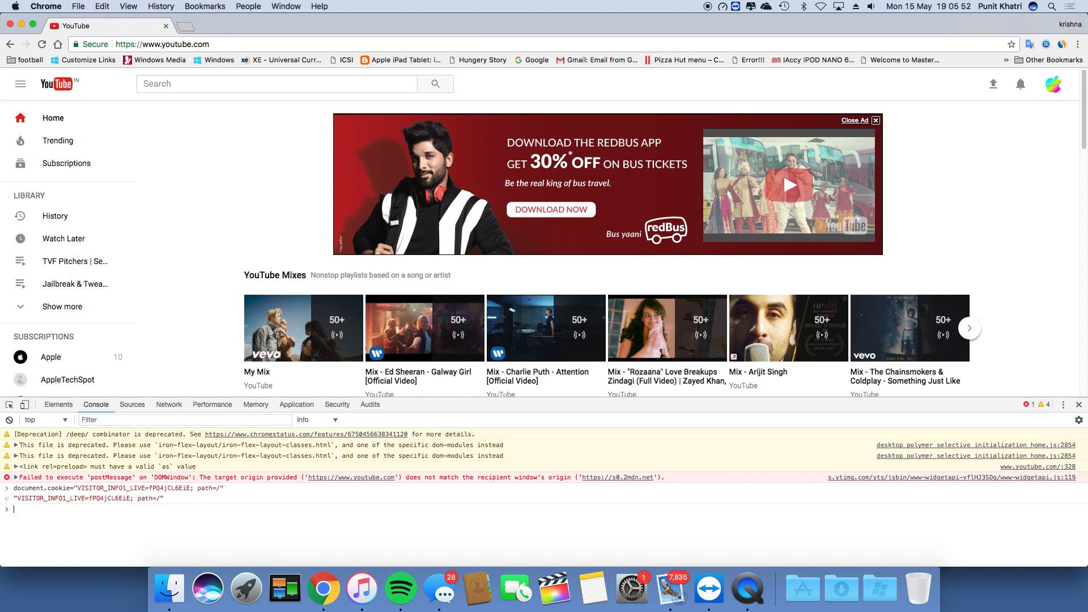
pyautogui.moveTo(1077, 406)
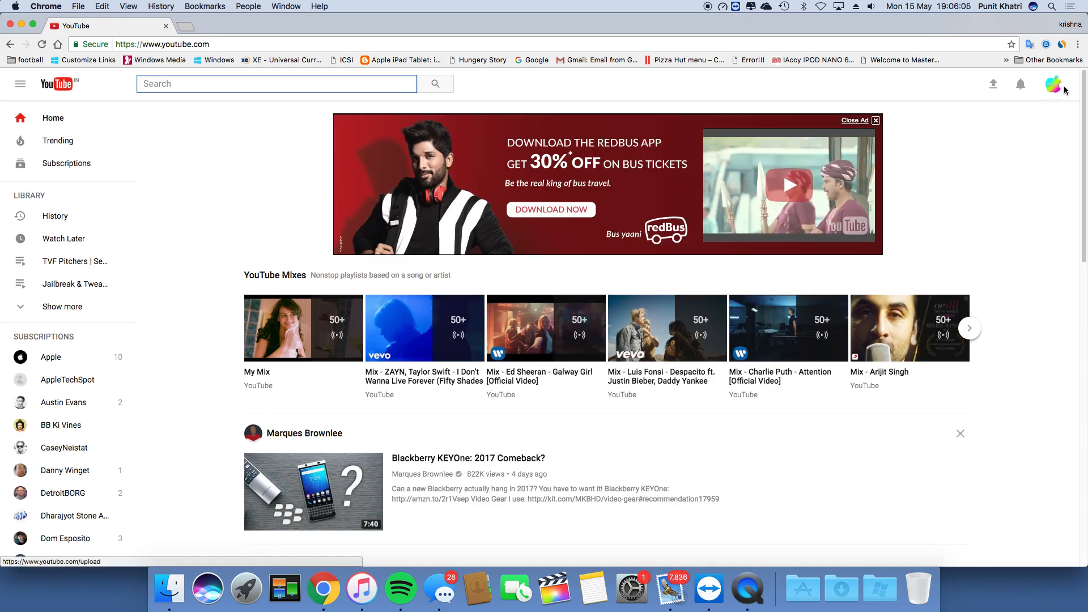
# From the profile menu, switch the Activate Dark Theme toggle on and check the darkened page.
pyautogui.click(1052, 84)
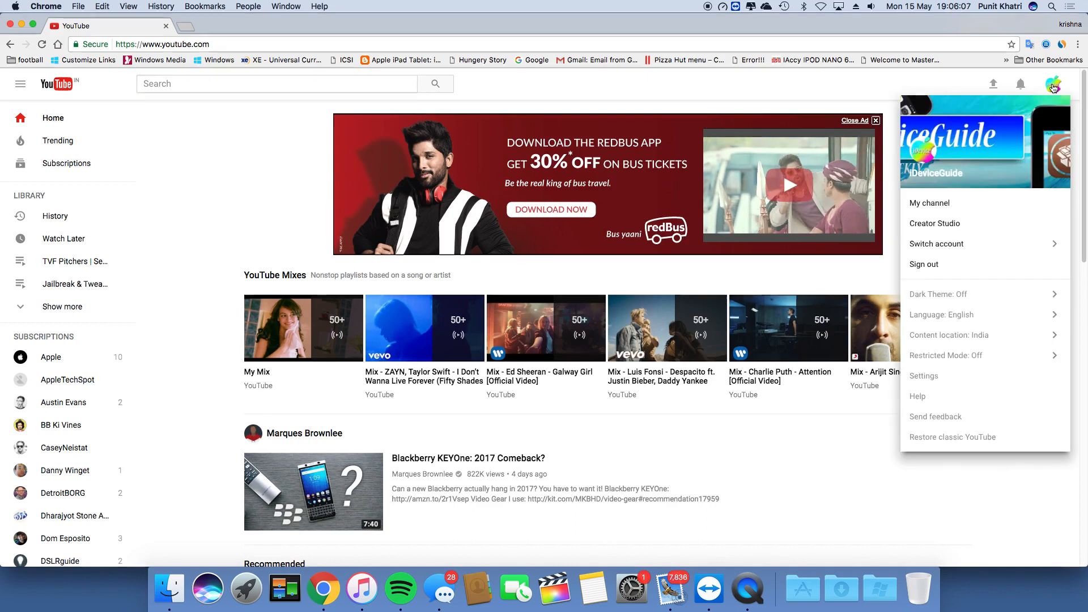
pyautogui.moveTo(935, 299)
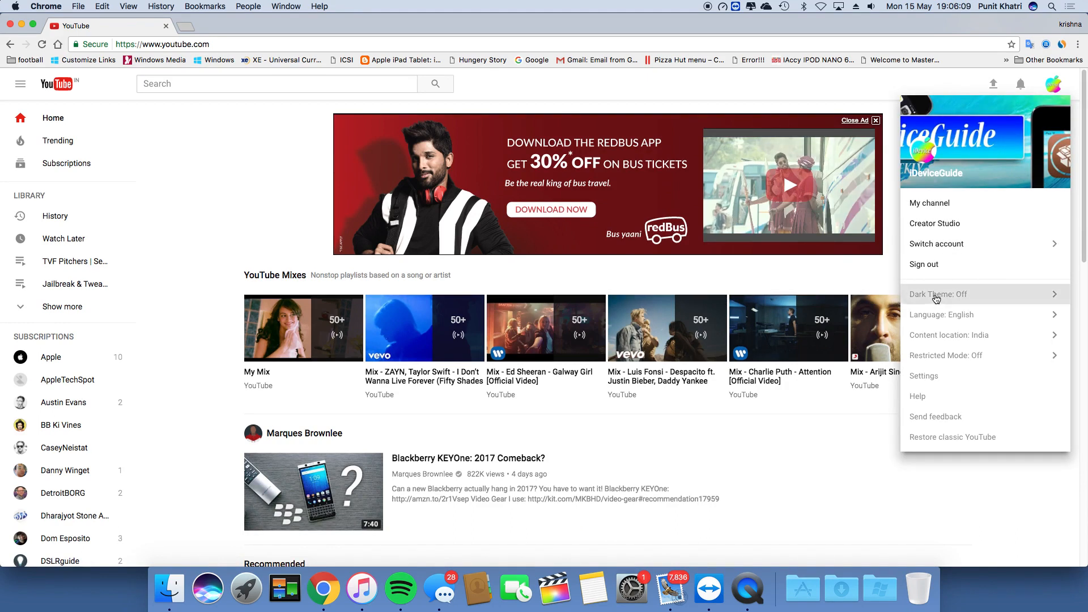
pyautogui.click(938, 295)
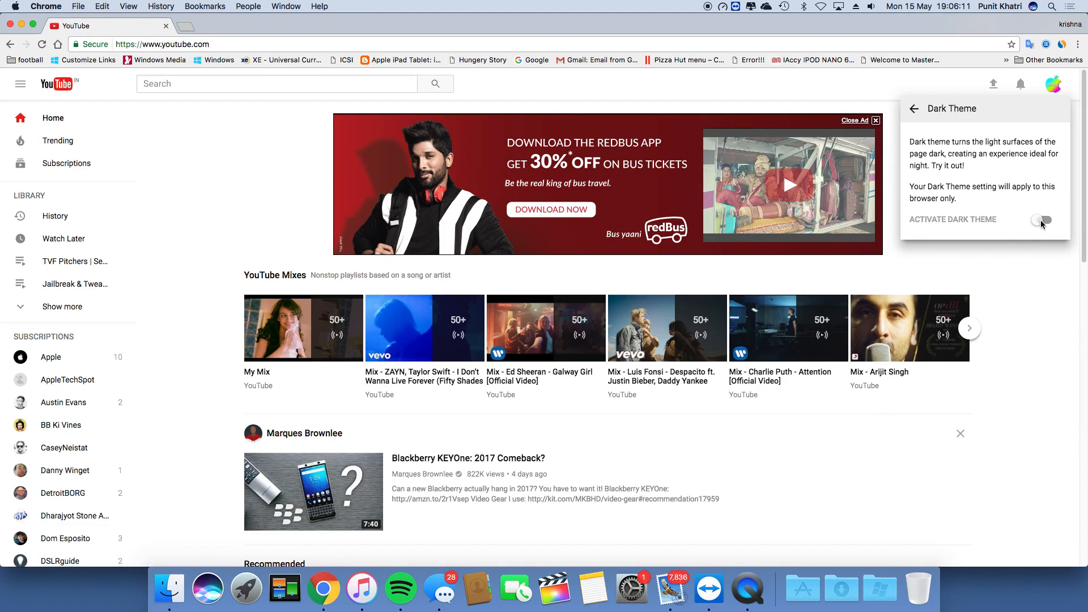
pyautogui.click(1040, 219)
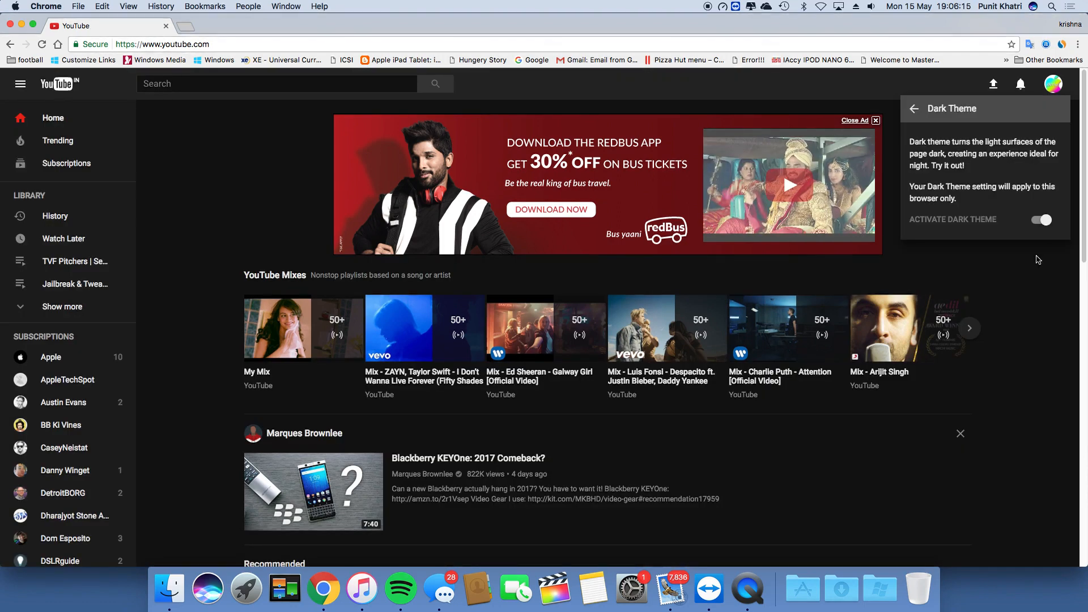
pyautogui.scroll(-3)
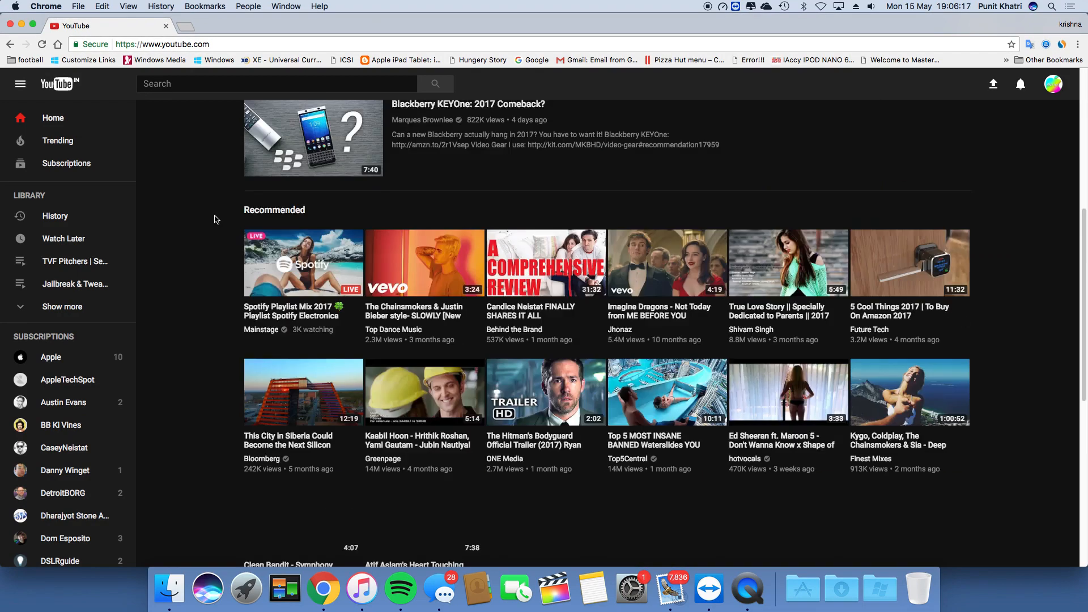
pyautogui.scroll(-3)
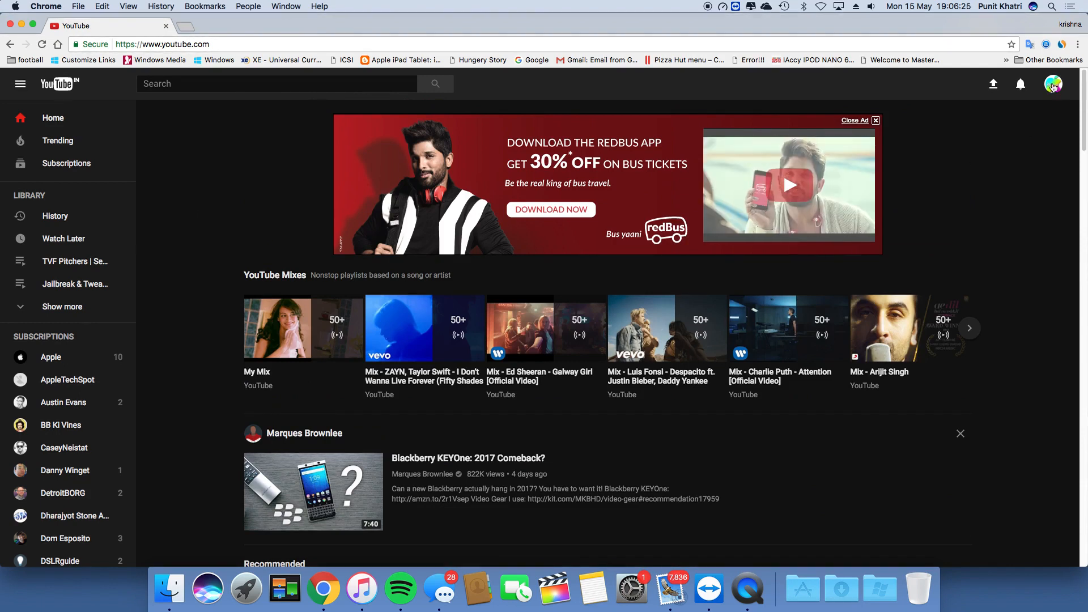
# Enter 'allow pasting' in the developer console to enable pasting.
pyautogui.press('F12')
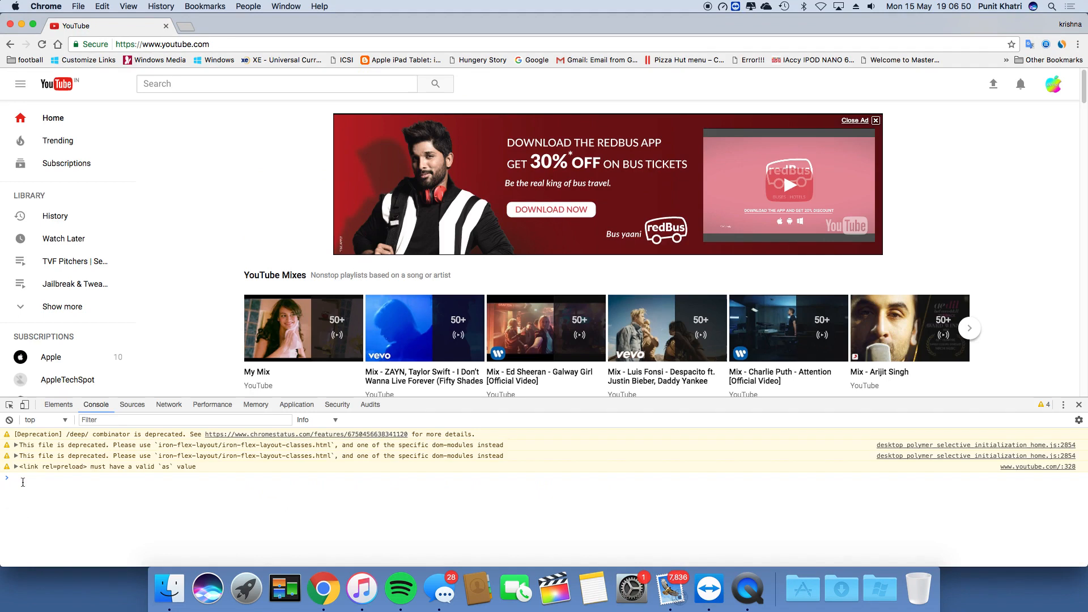
pyautogui.write('allow')
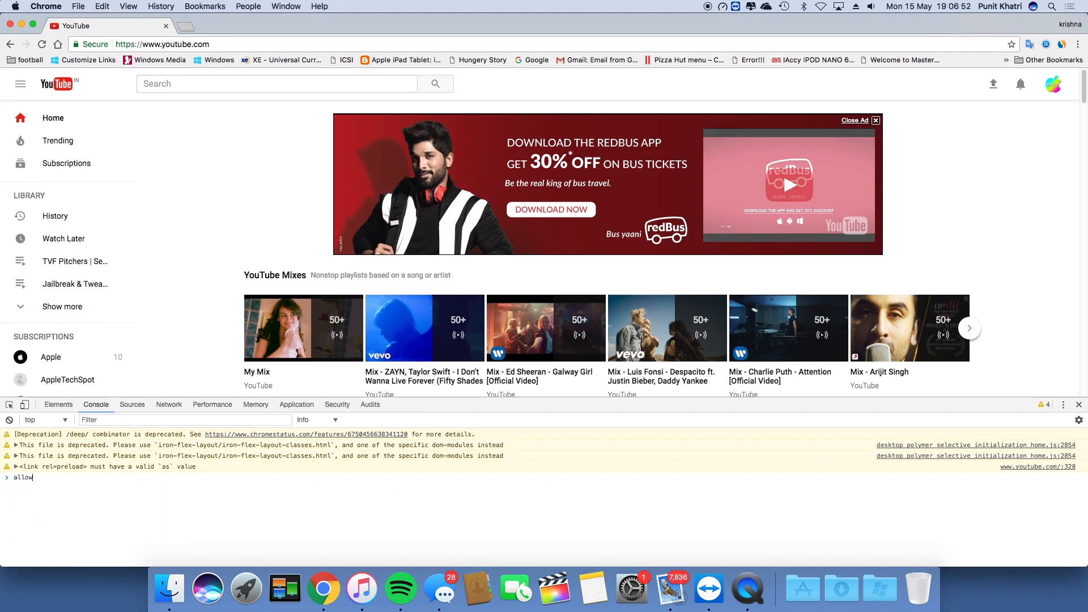
pyautogui.write('pasting')
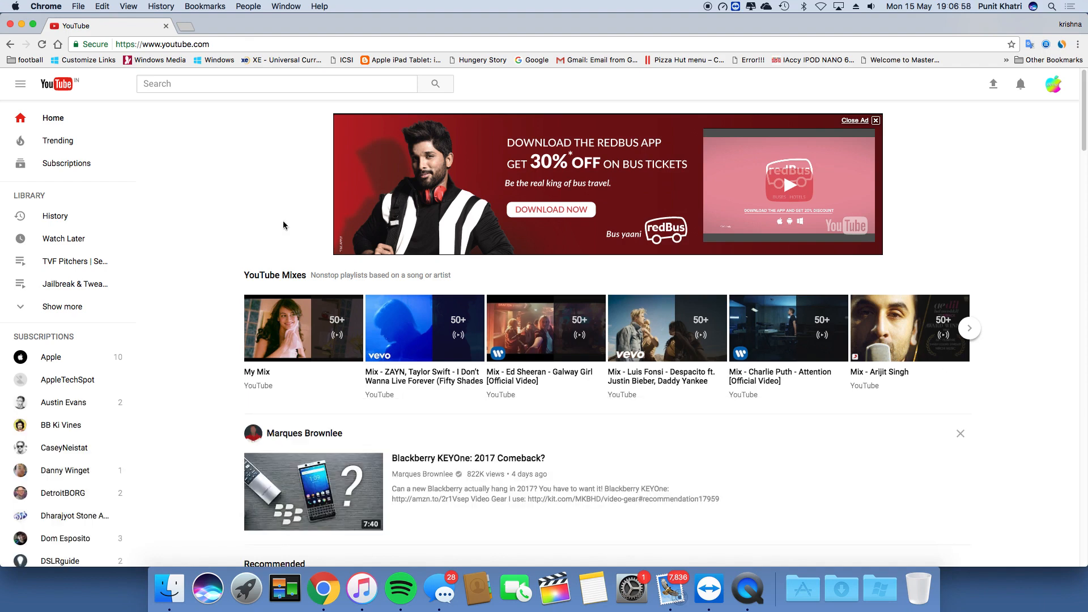
pyautogui.moveTo(759, 82)
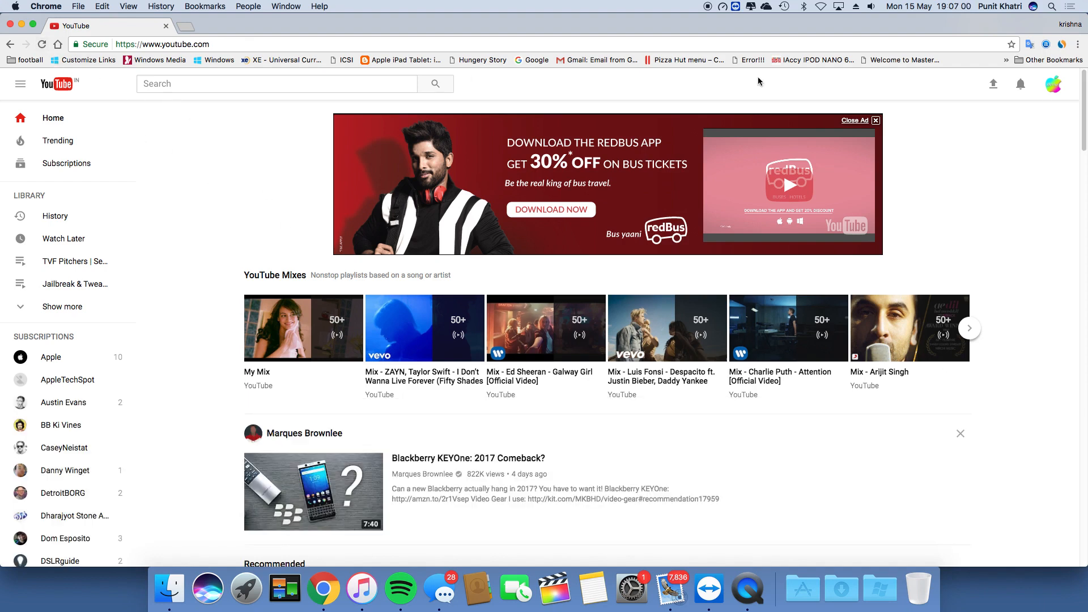
# Reach the Dark Theme setting again from the profile menu.
pyautogui.click(1054, 83)
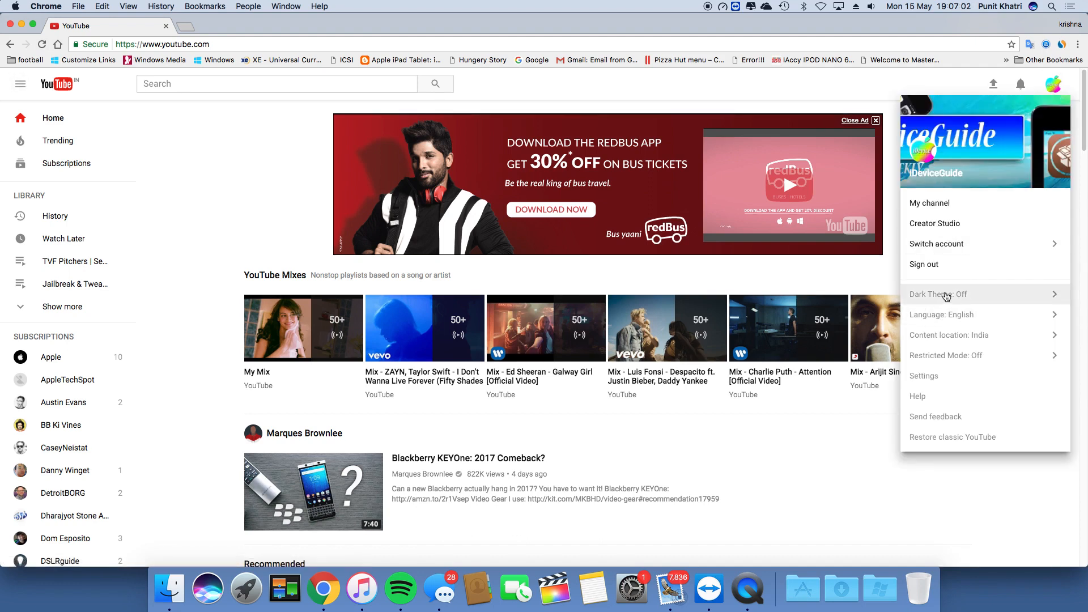
pyautogui.click(939, 295)
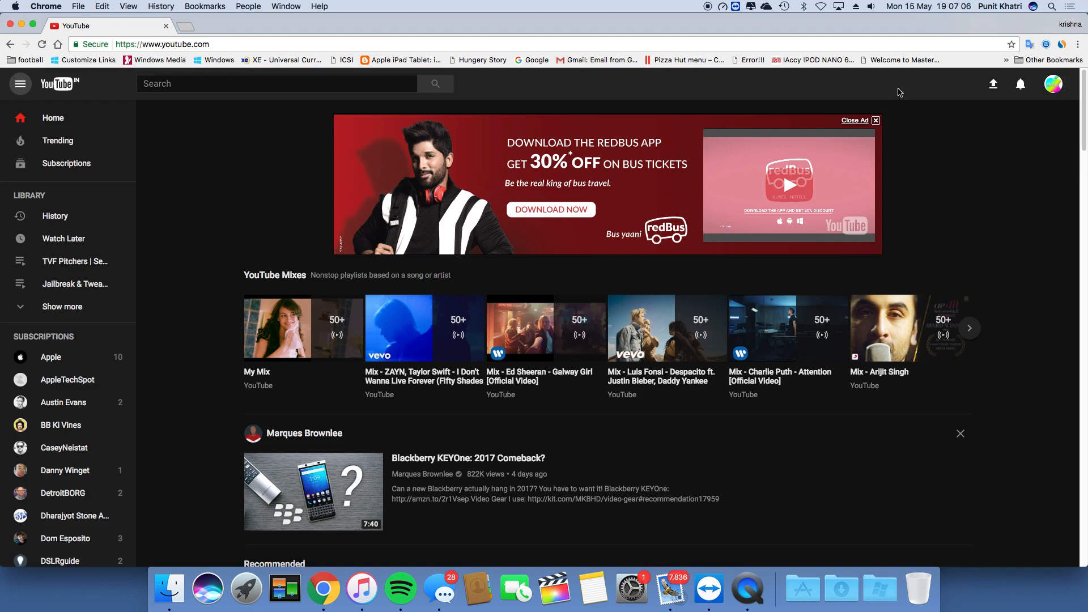
pyautogui.moveTo(971, 197)
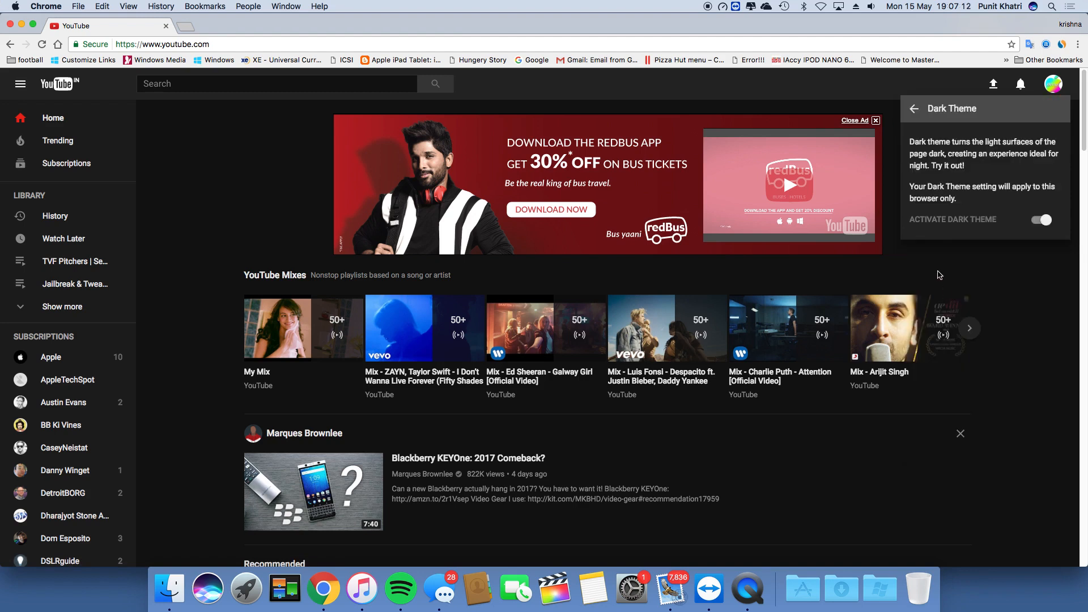
pyautogui.moveTo(993, 142)
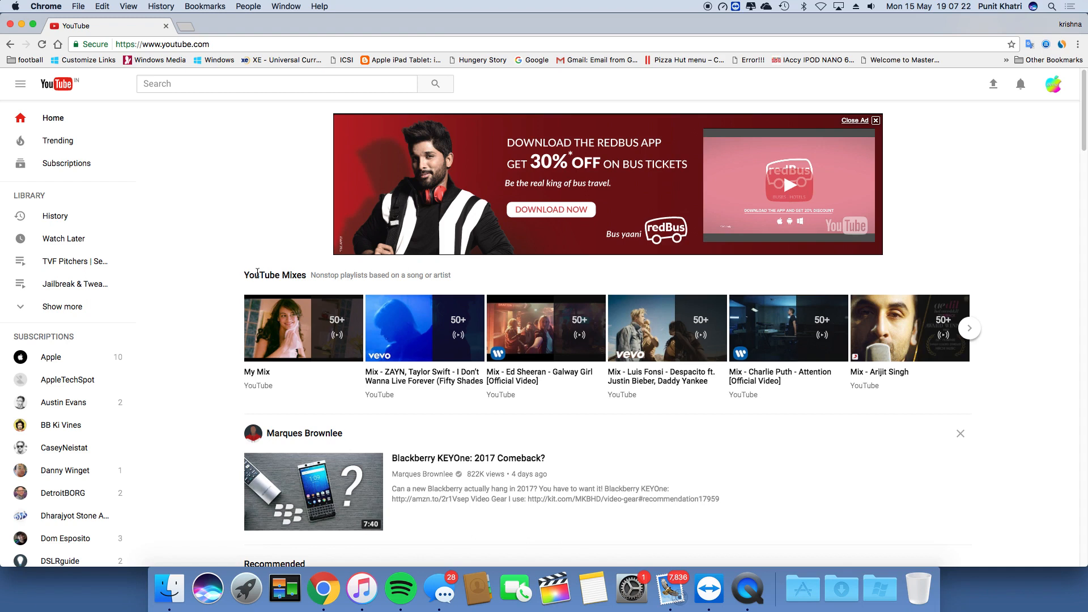
pyautogui.moveTo(217, 266)
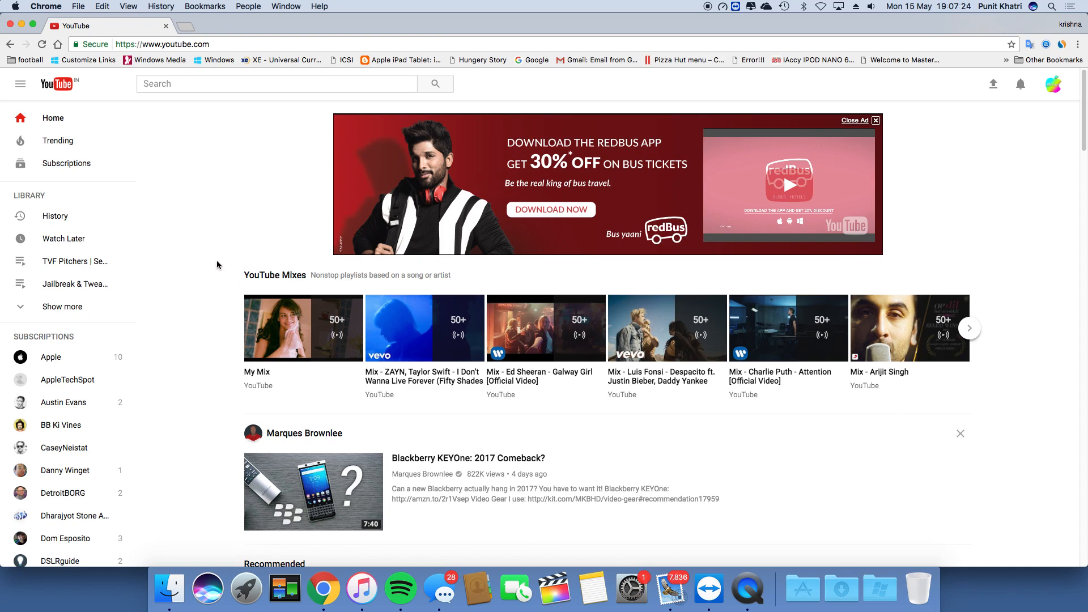
pyautogui.moveTo(196, 262)
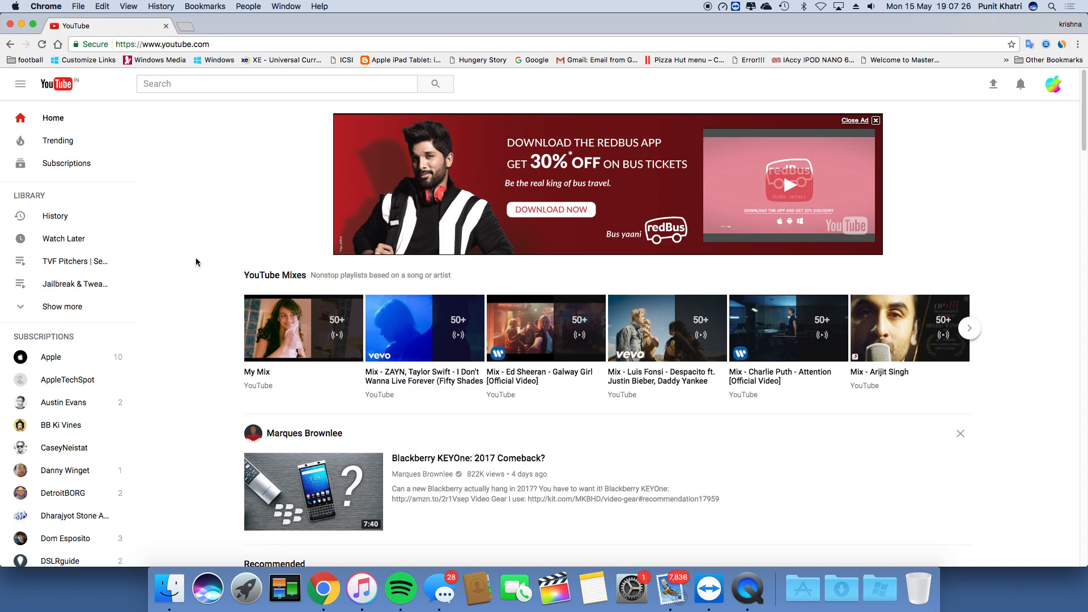
pyautogui.moveTo(212, 178)
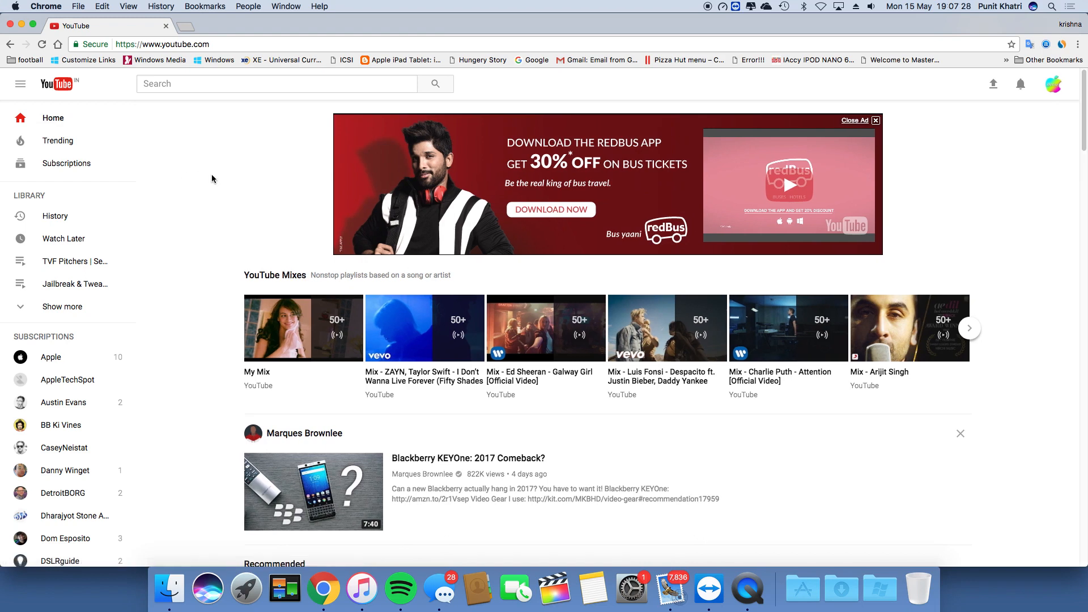
pyautogui.scroll(-3)
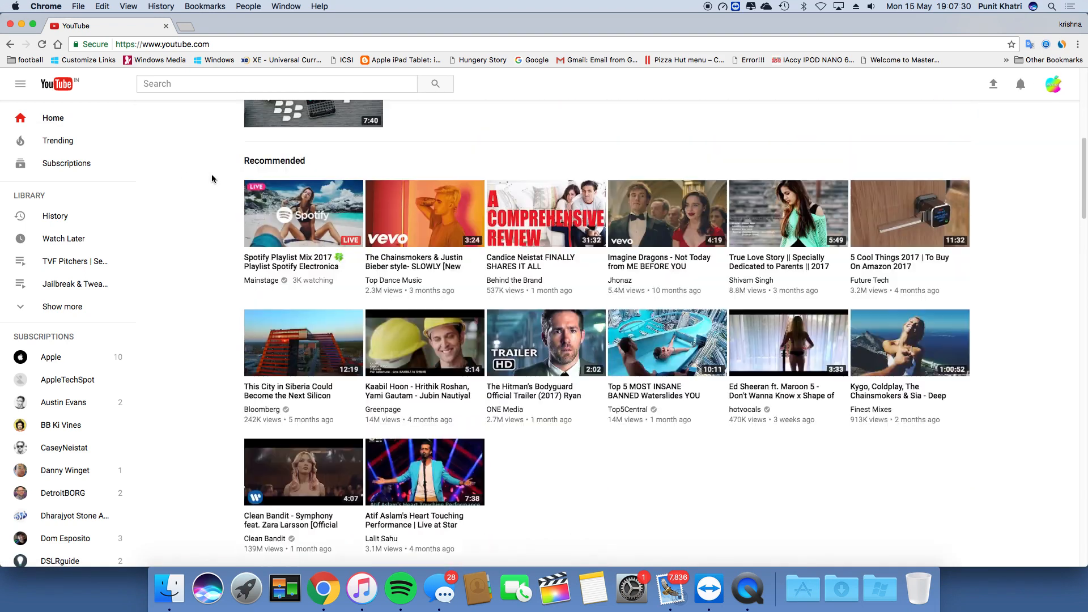